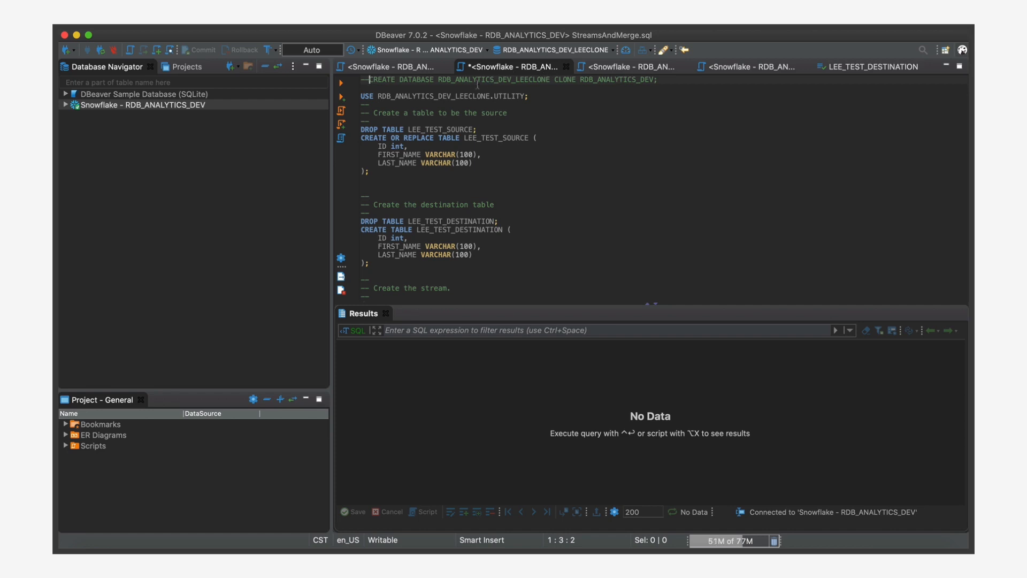
Step: Run the setup script creating both tables, the source stream and sample inserts, then expand UTILITY
left_click(367, 95)
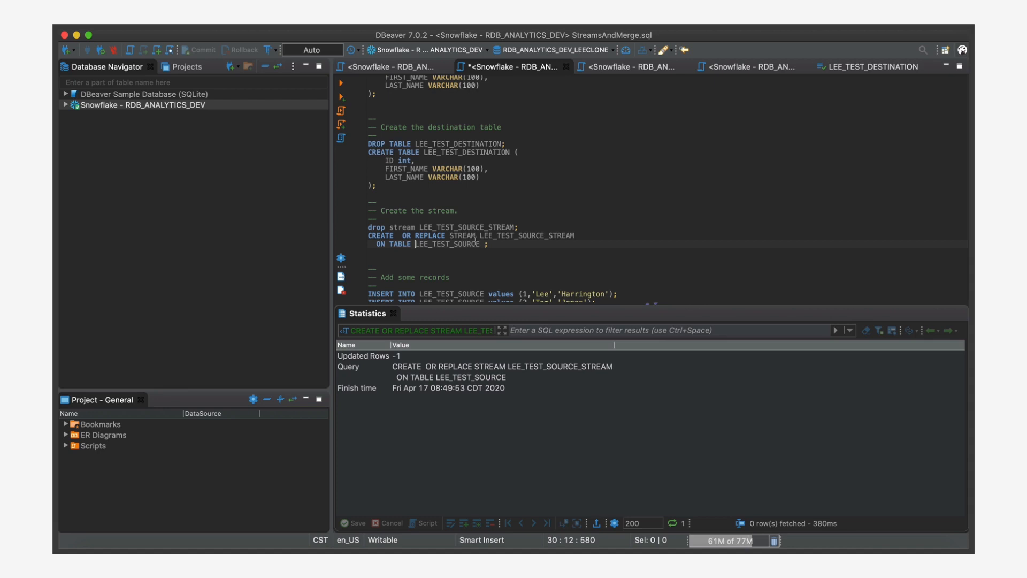
scroll("down", 3)
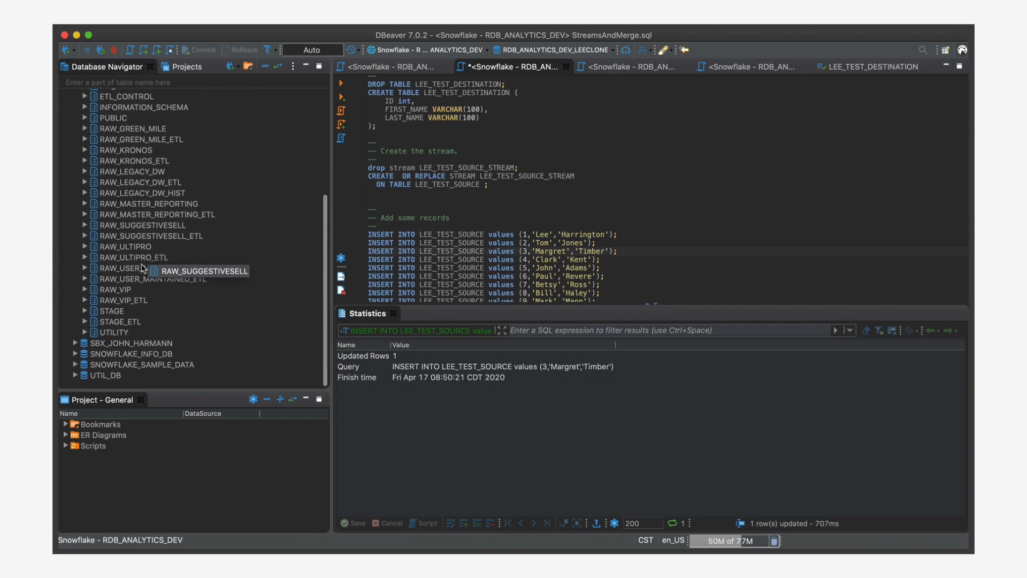
left_click(84, 314)
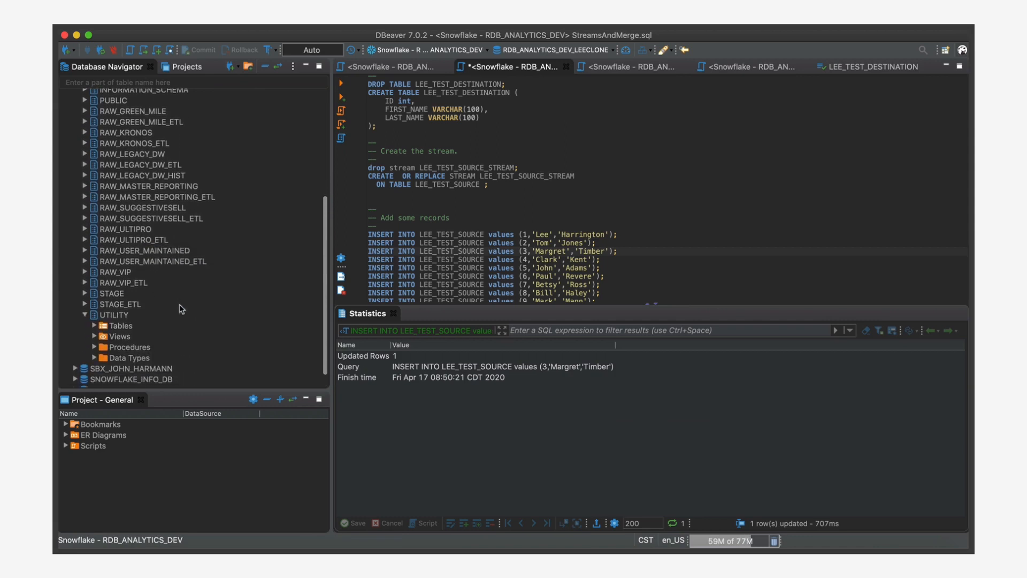
Step: Open LEE_TEST_SOURCE and LEE_TEST_DESTINATION data views, confirming the destination is empty, then return to the script
left_click(103, 325)
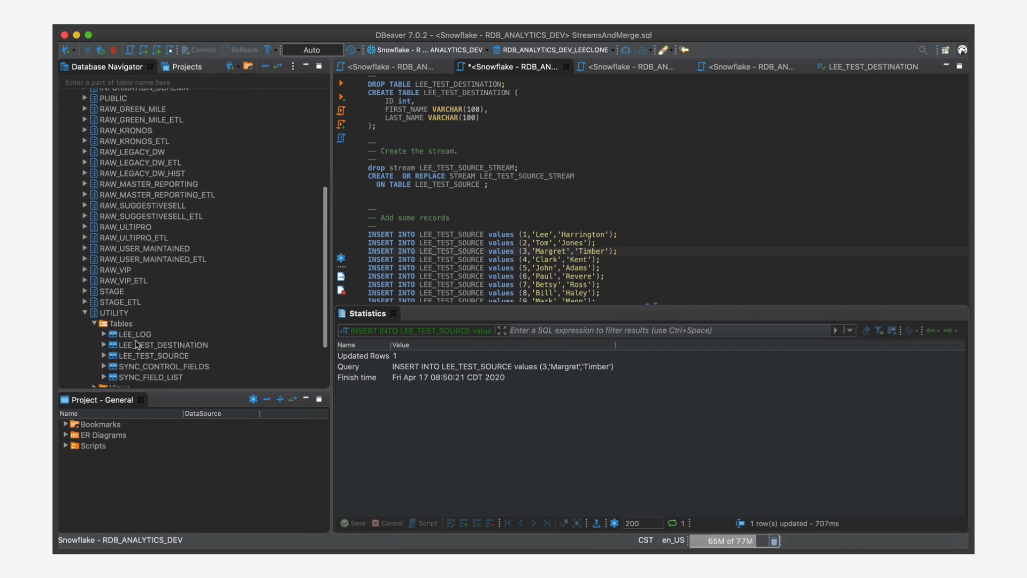
double_click(153, 355)
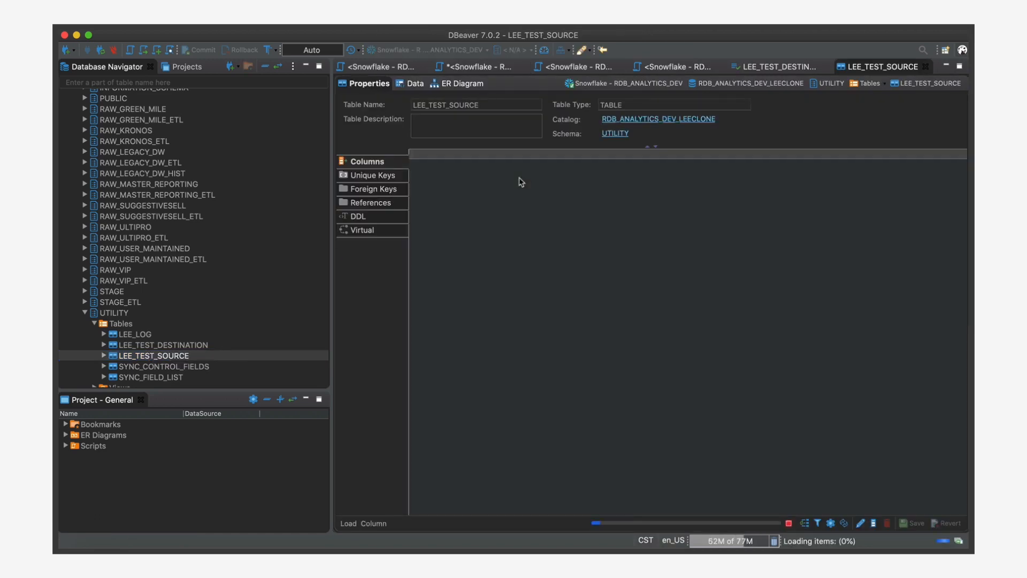
left_click(414, 83)
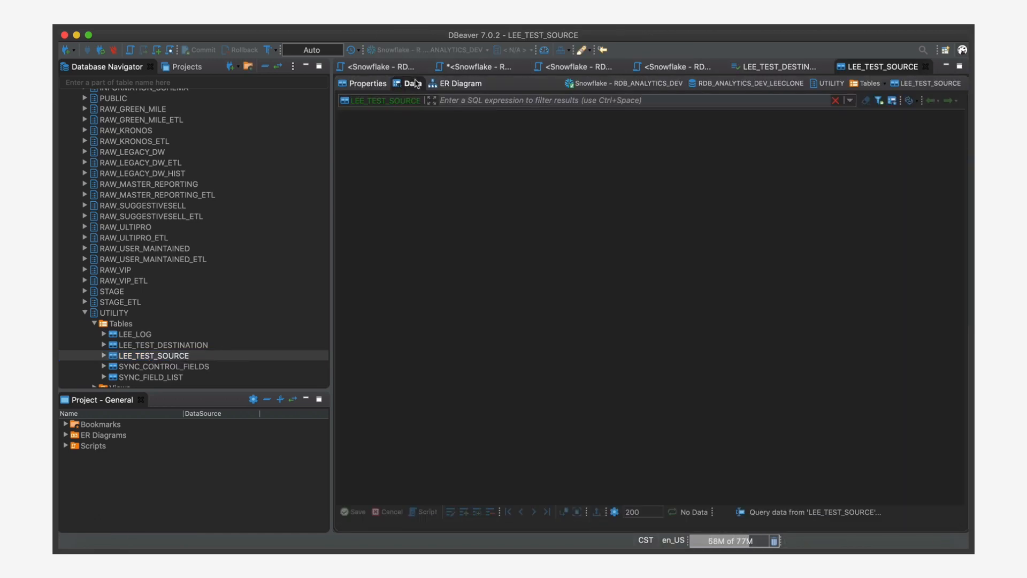
left_click(408, 84)
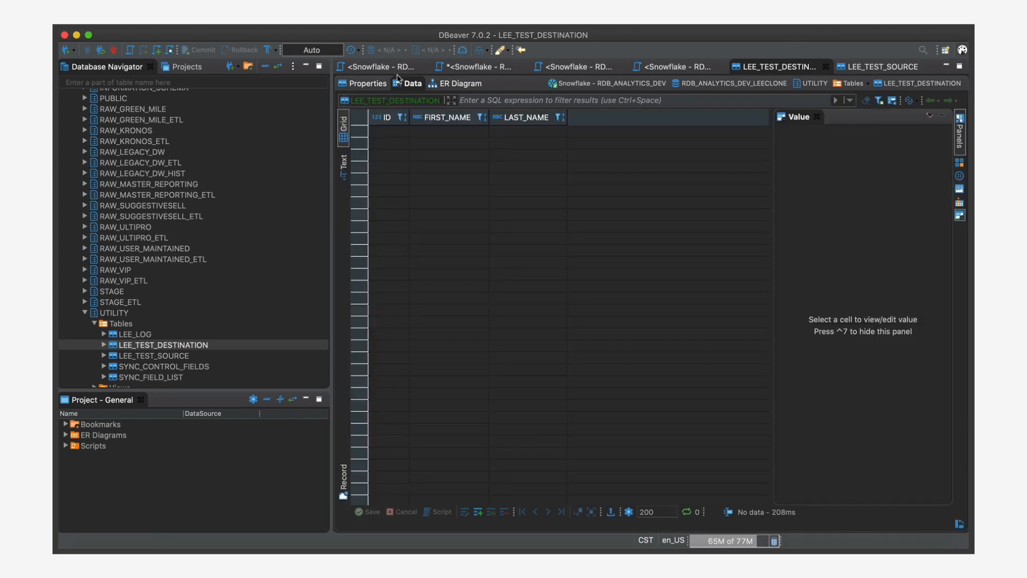
left_click(481, 67)
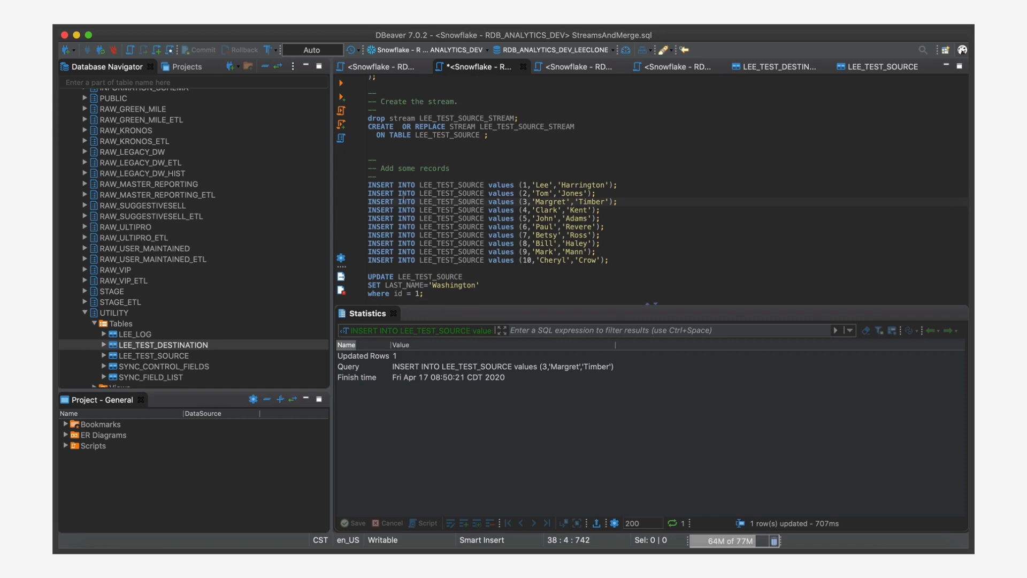
scroll("down", 3)
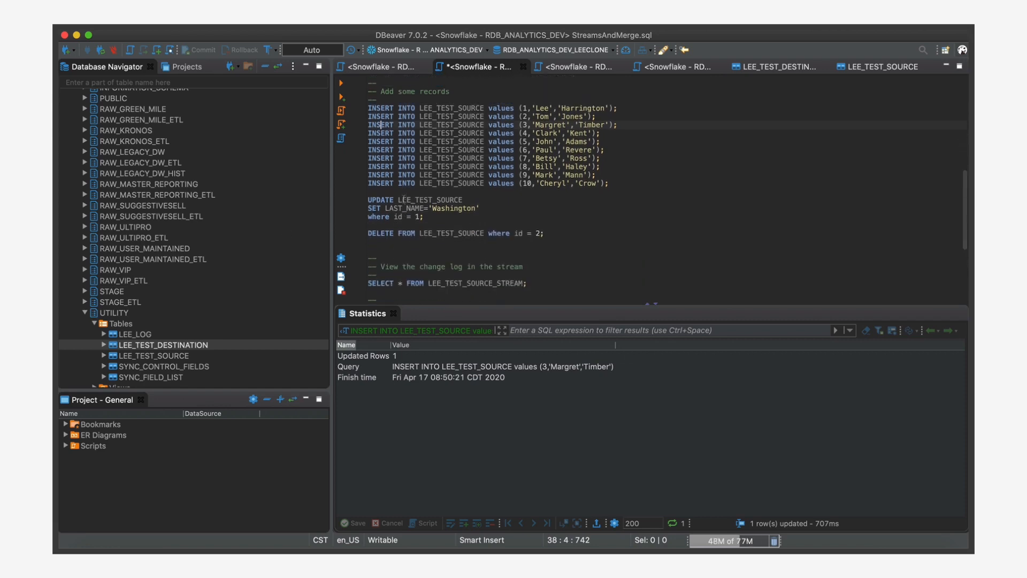
Step: Query LEE_TEST_SOURCE_STREAM, showing three INSERT changes with their metadata columns, then open Merge.sql
scroll("down", 3)
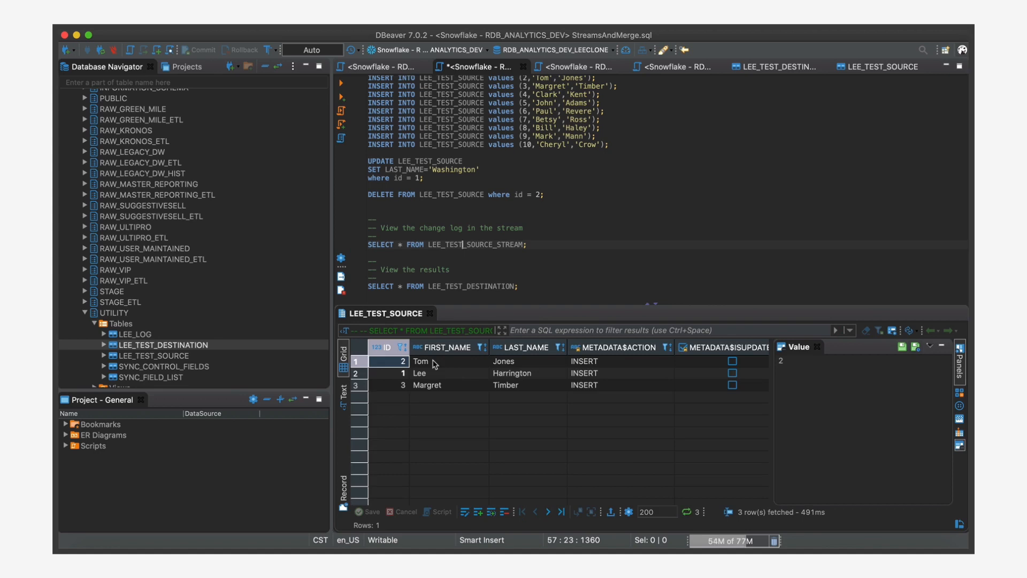
left_click(432, 361)
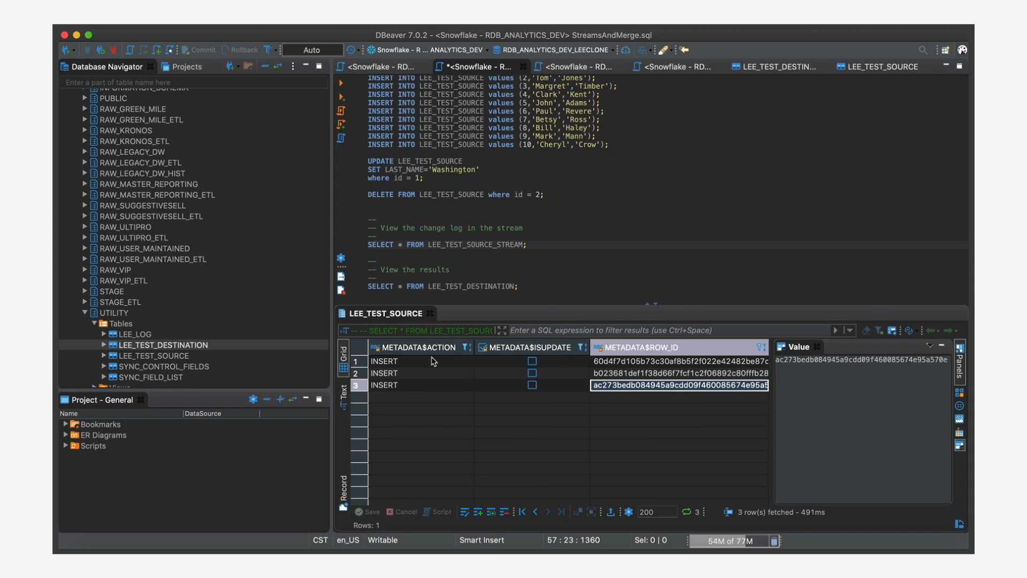
left_click(679, 361)
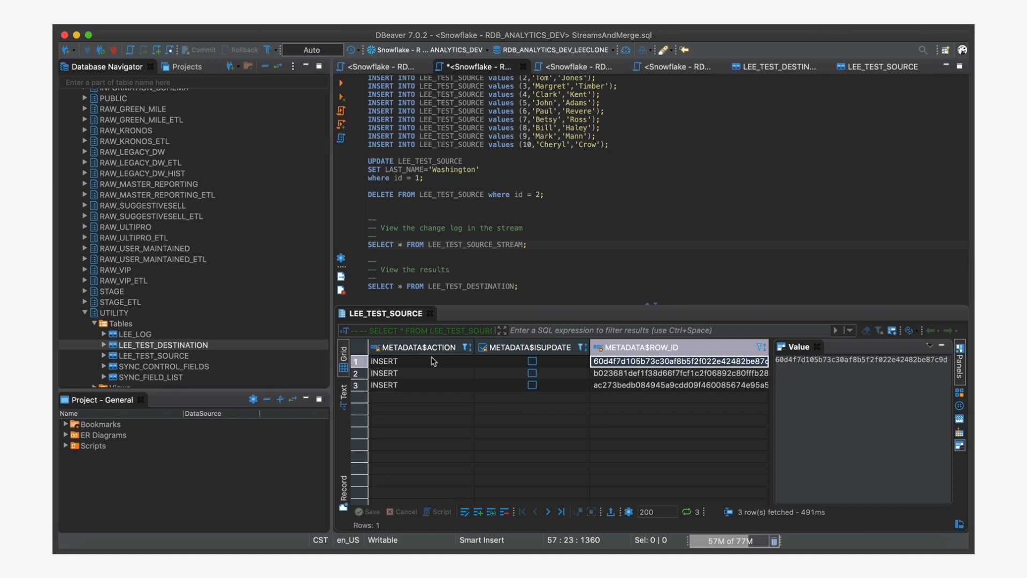
mouse_move(568, 385)
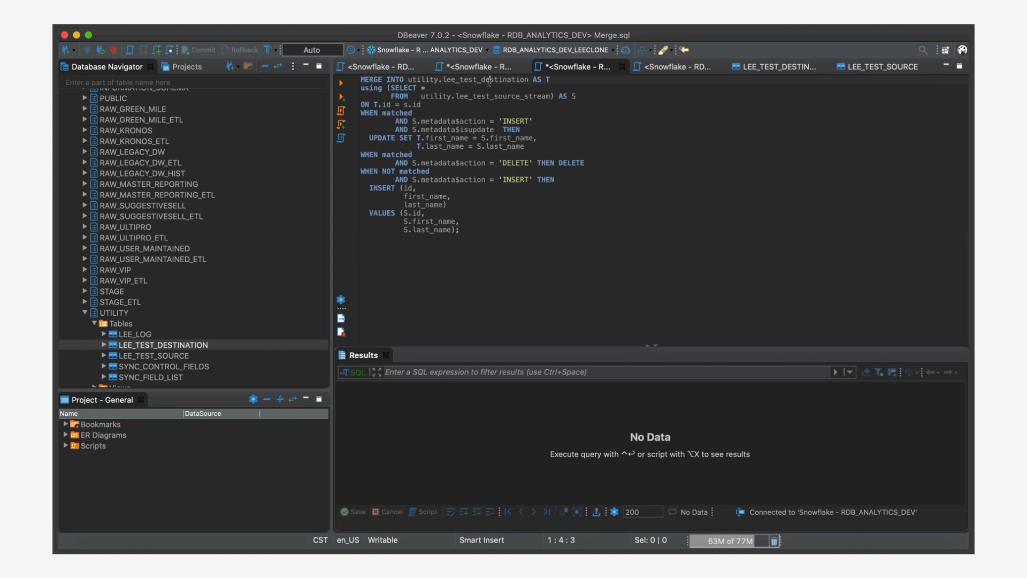
left_click(475, 96)
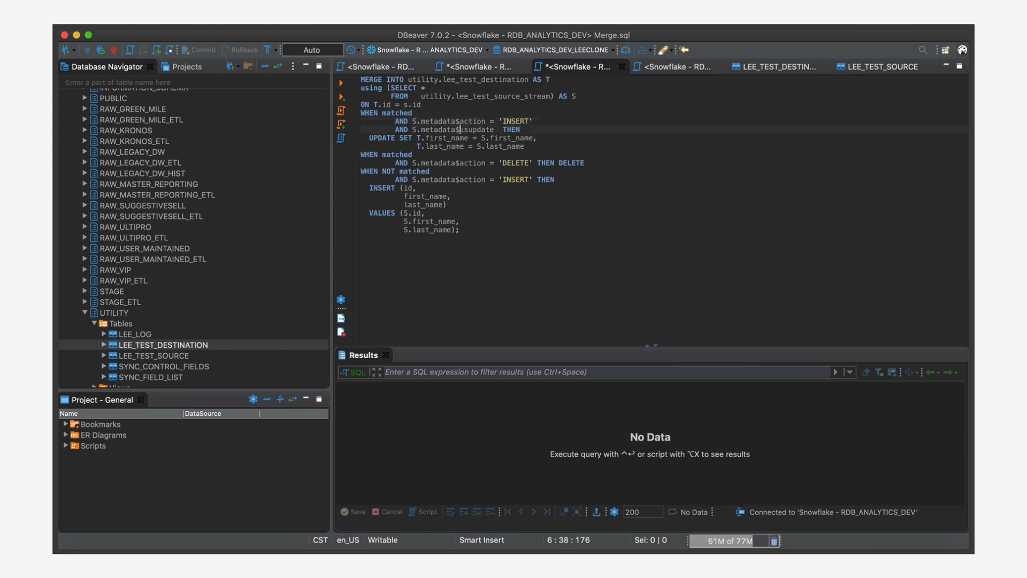
Step: Review the MERGE statement's isupdate condition, run it, and return to the empty destination grid
double_click(448, 129)
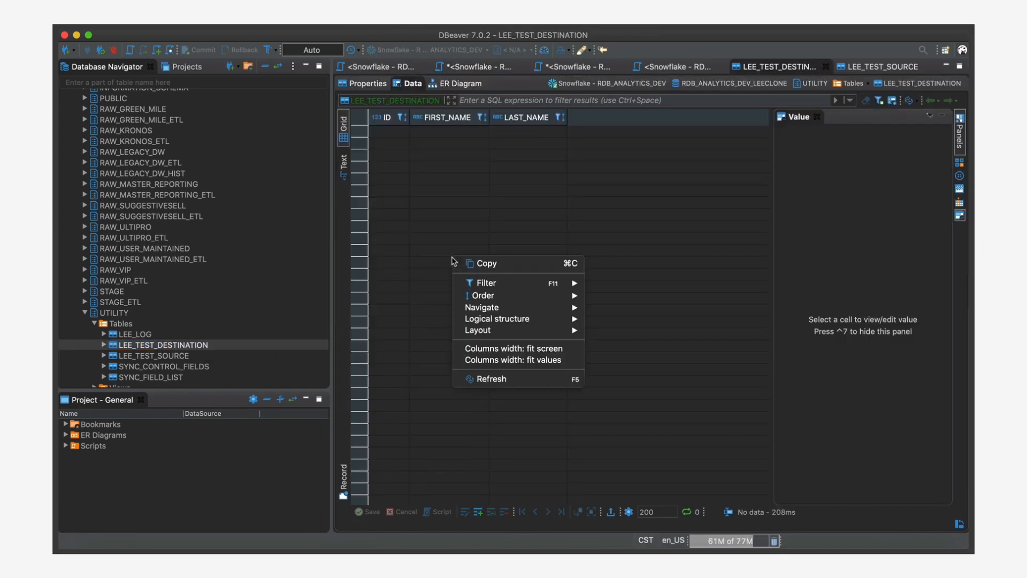
Step: Refresh the destination sorted by ID (Lee, Tom, Margret) and re-query the now-empty stream
left_click(491, 378)
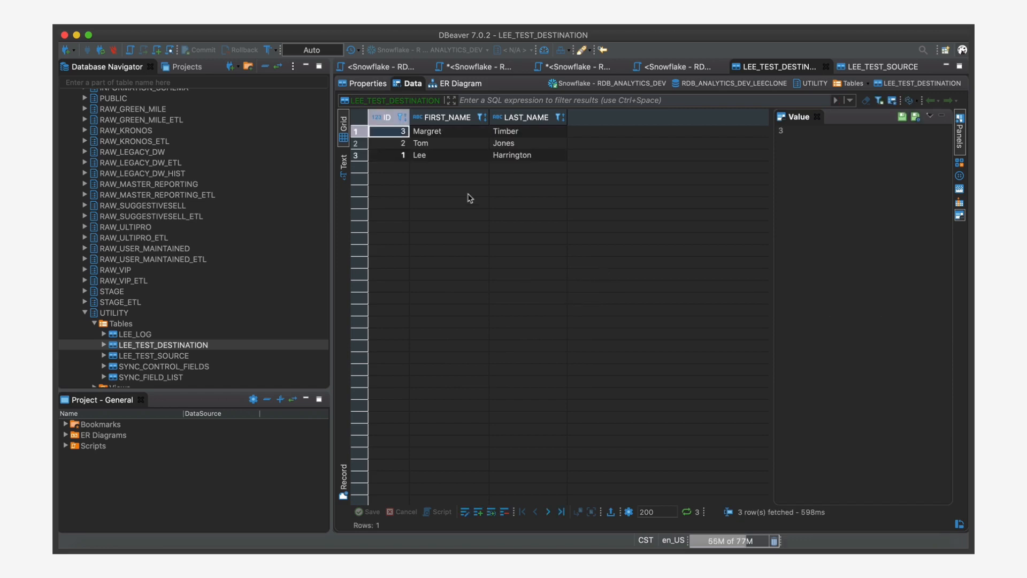
left_click(402, 117)
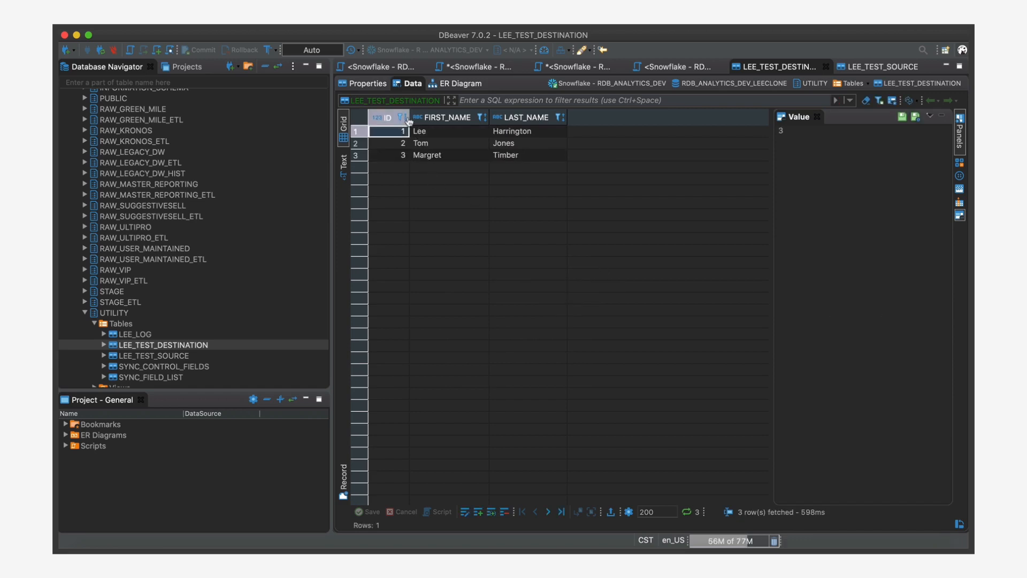
left_click(481, 66)
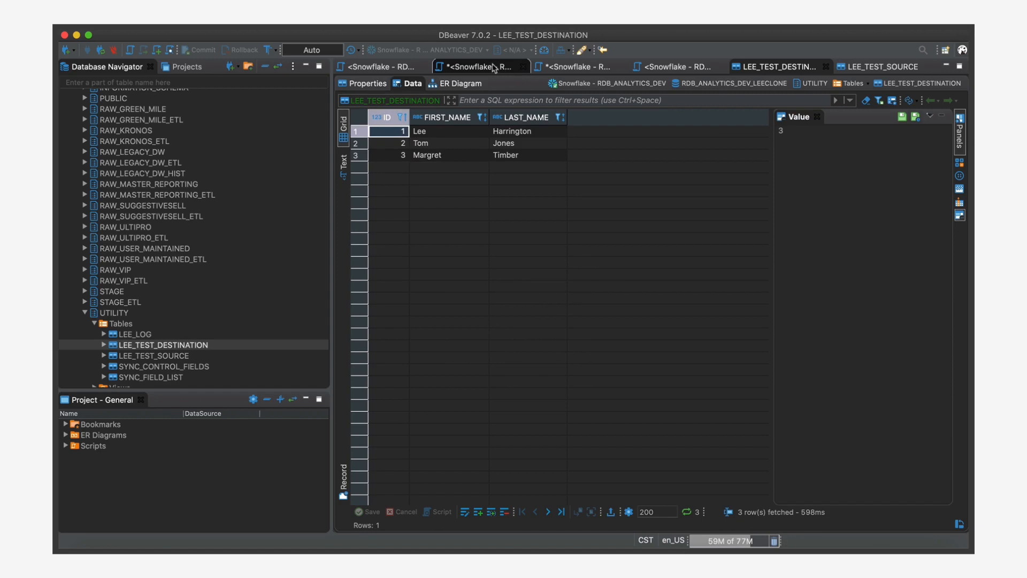
left_click(480, 67)
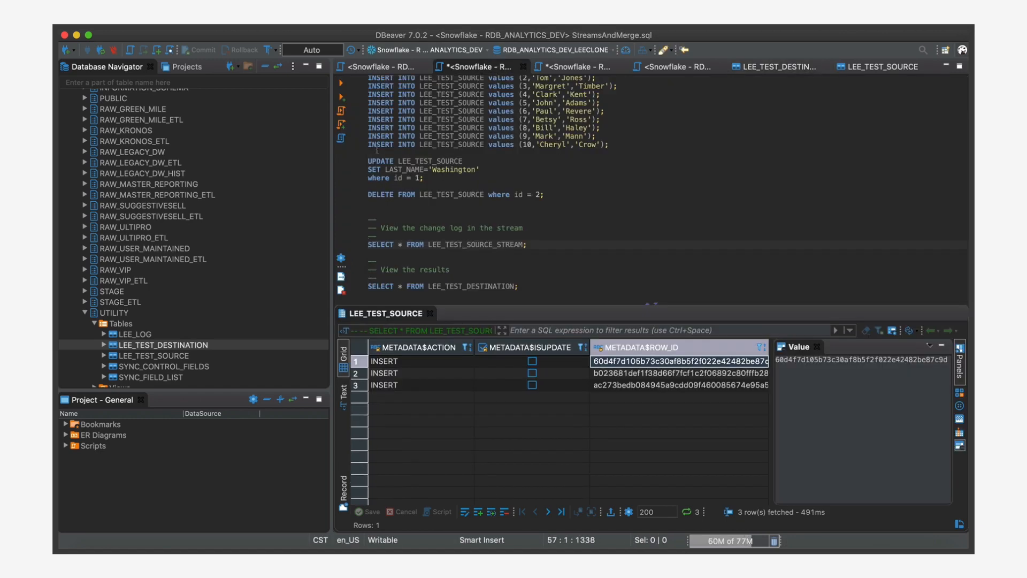
left_click(353, 244)
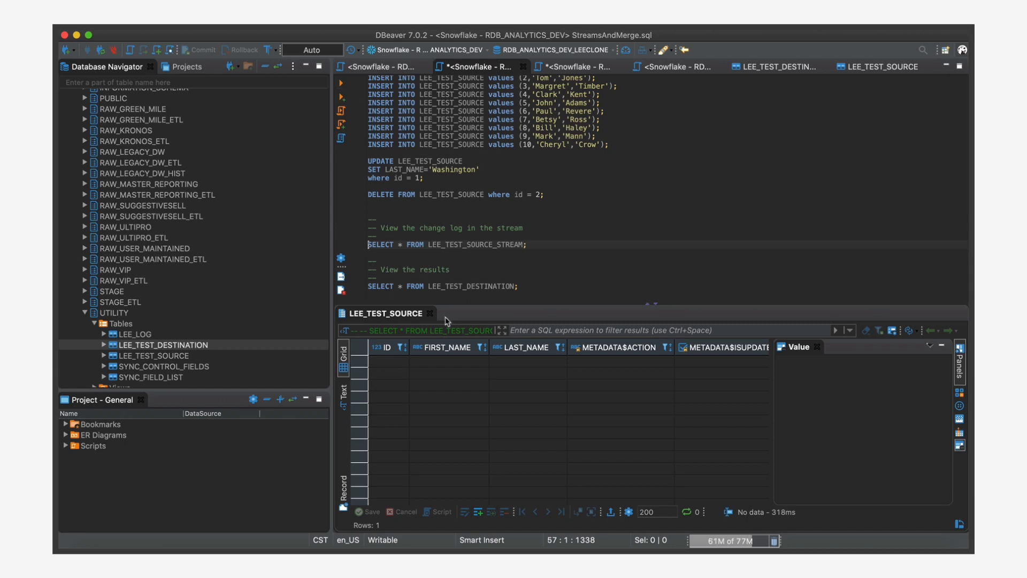
left_click(578, 67)
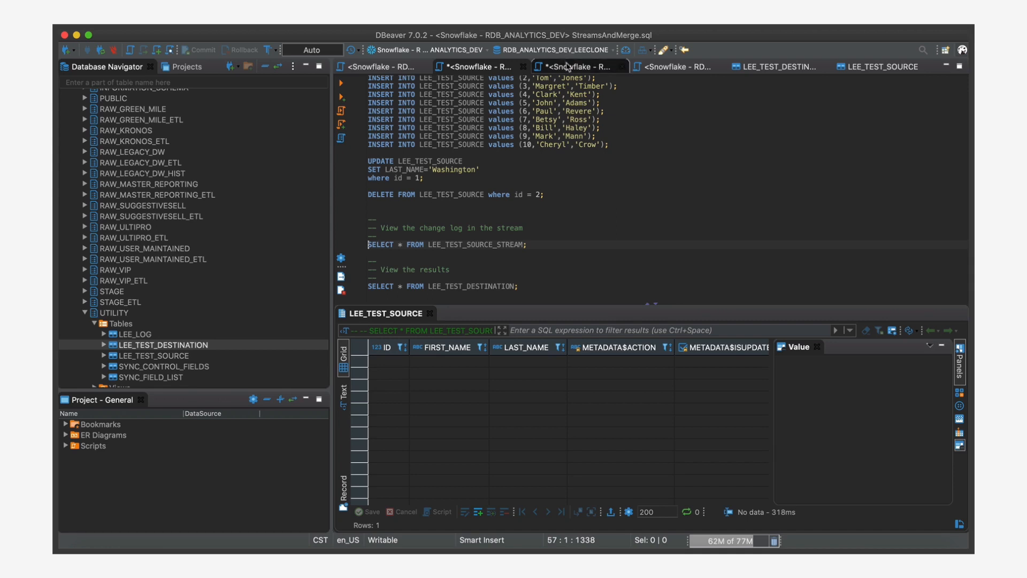
Step: Update id 1's last name to 'Washington' and query the stream's INSERT/DELETE pair
left_click(575, 66)
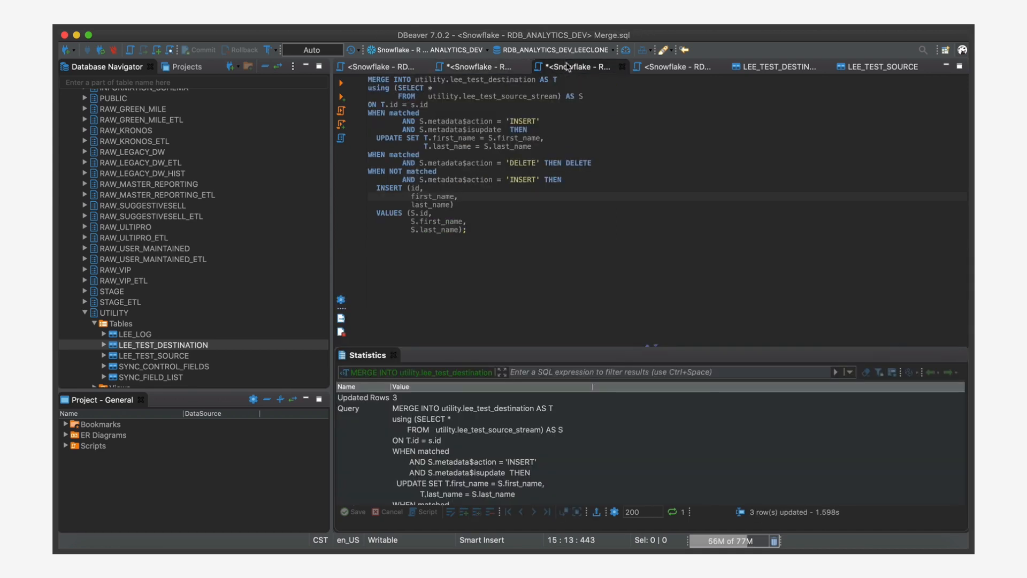
left_click(479, 66)
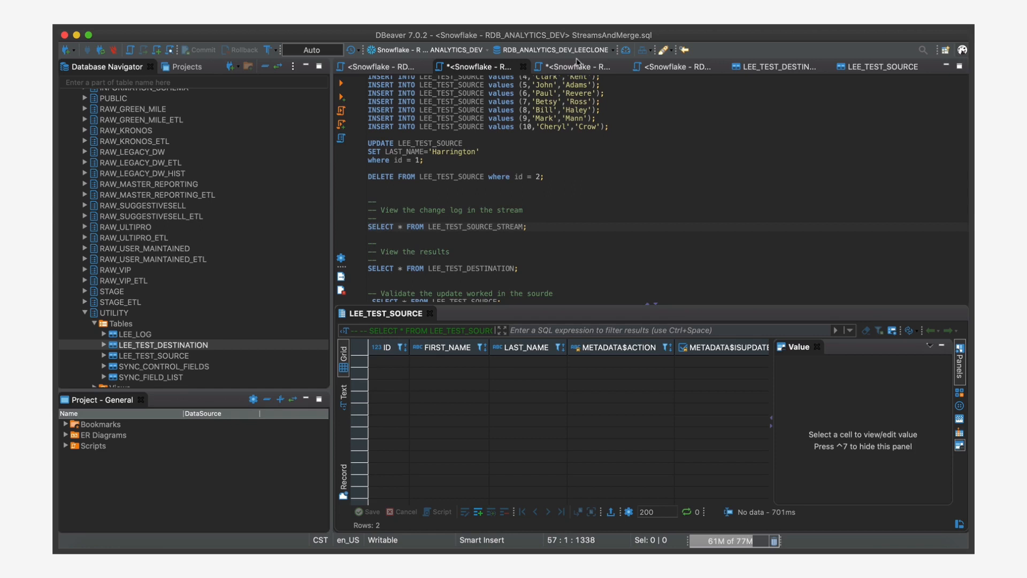
left_click(424, 160)
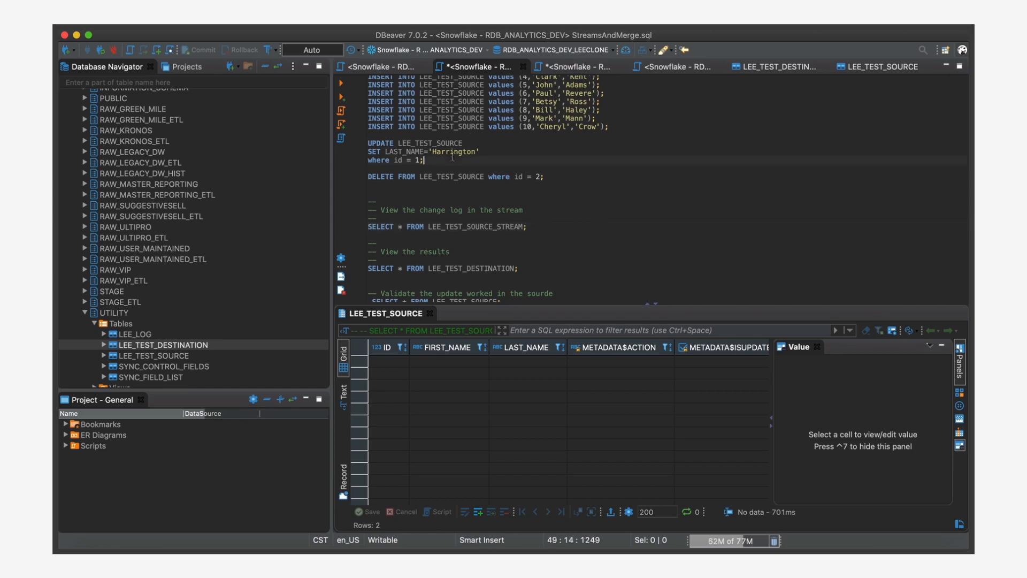
double_click(452, 151)
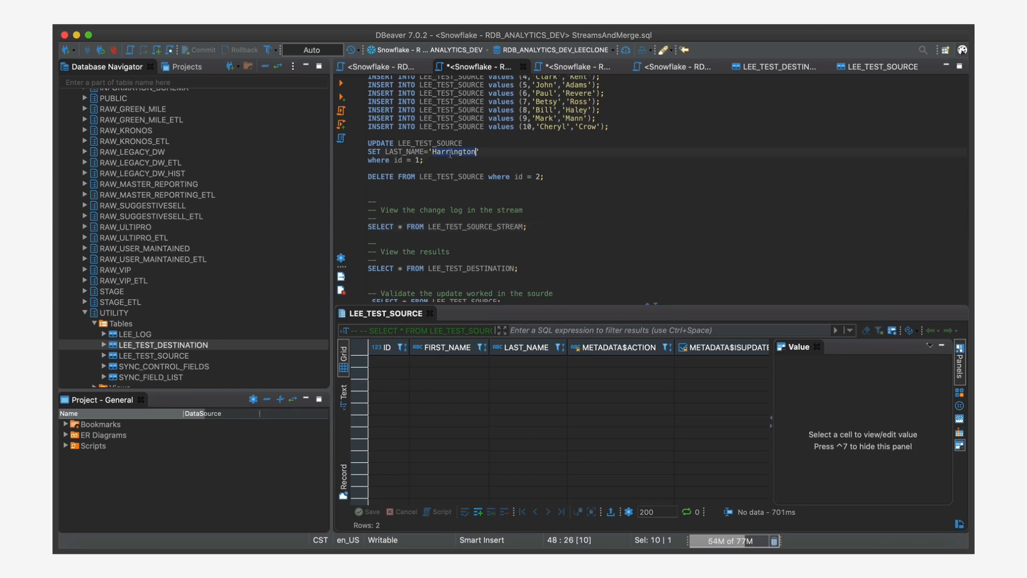
type("Washington")
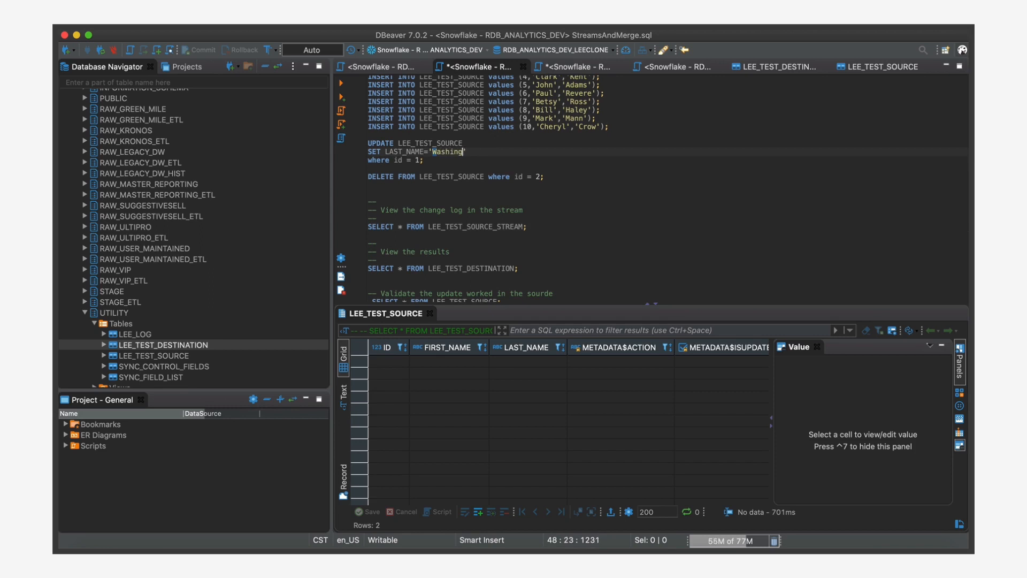
type("ton'")
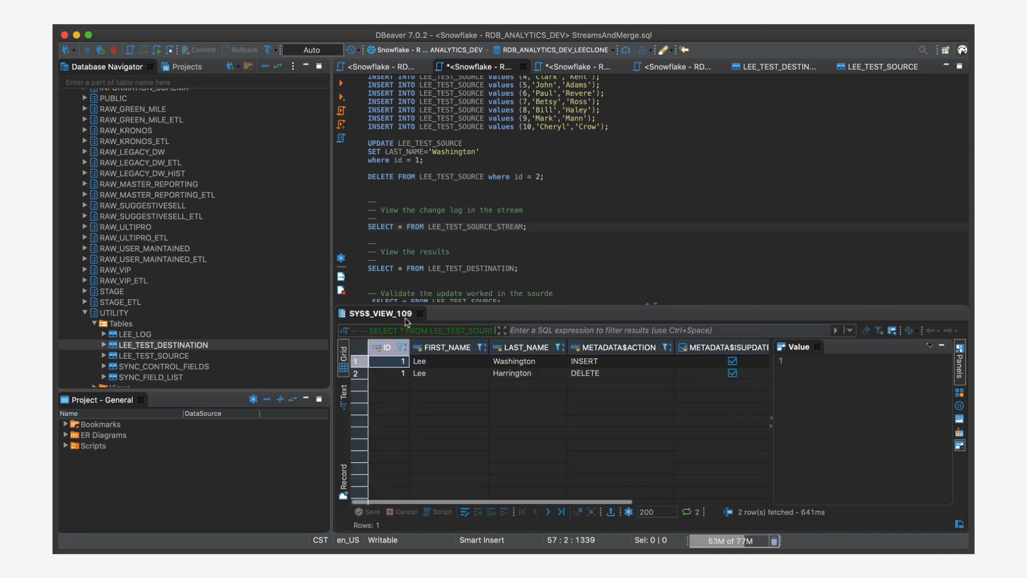
Step: Inspect the stream's METADATA$ROW_ID values, then show the Merge script reporting one updated row
left_click(585, 361)
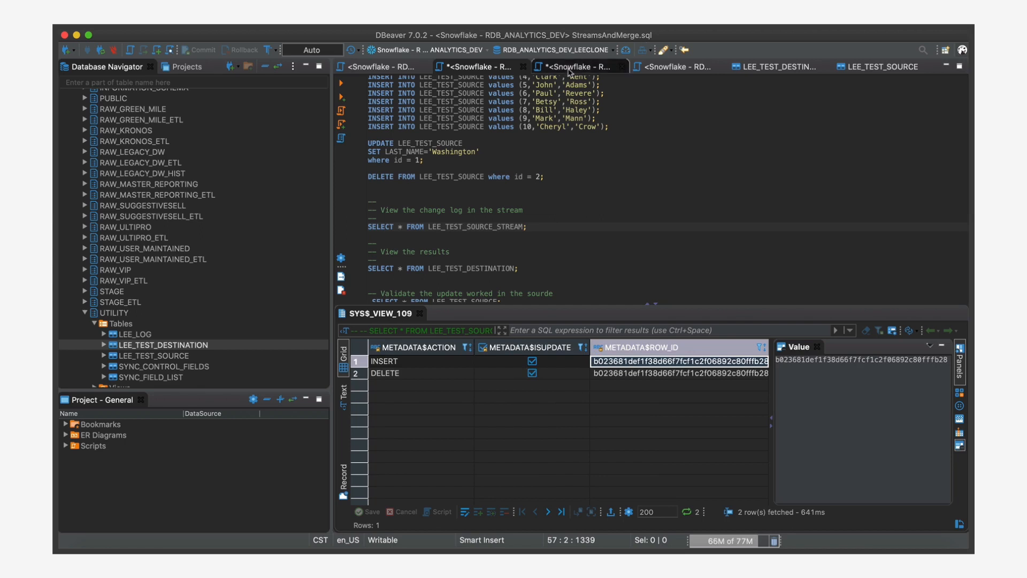
left_click(574, 66)
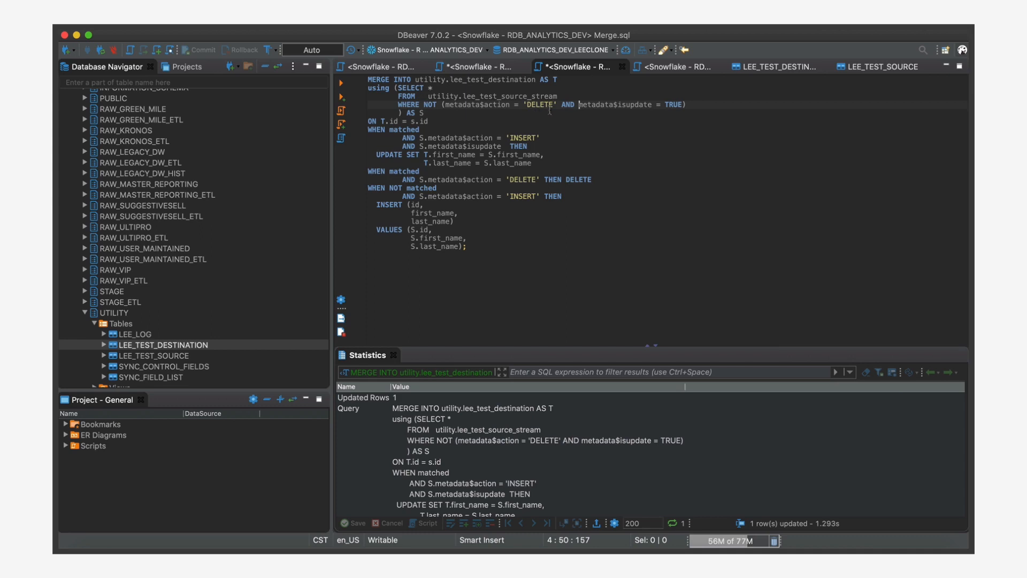
left_click(478, 66)
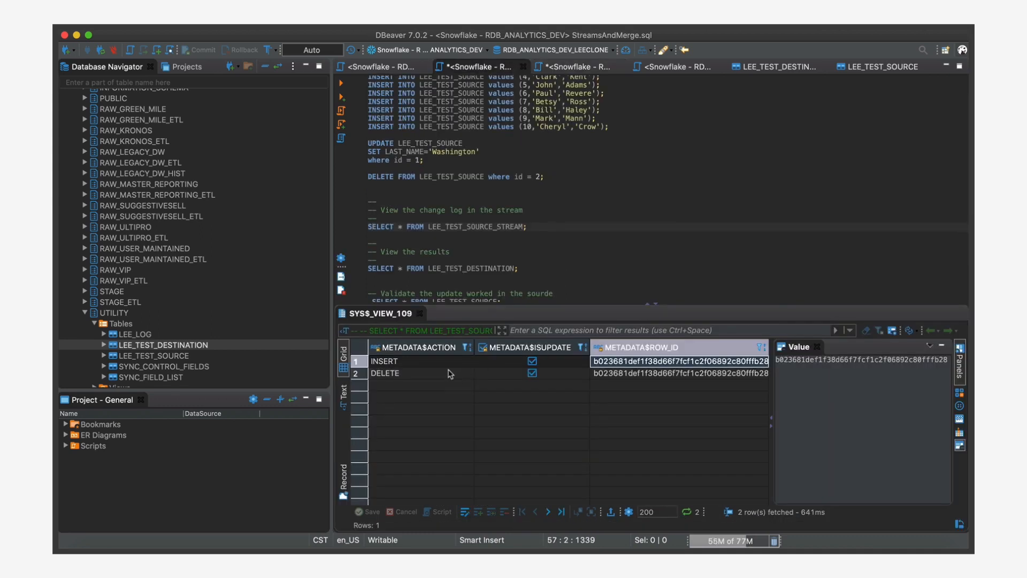
left_click(406, 373)
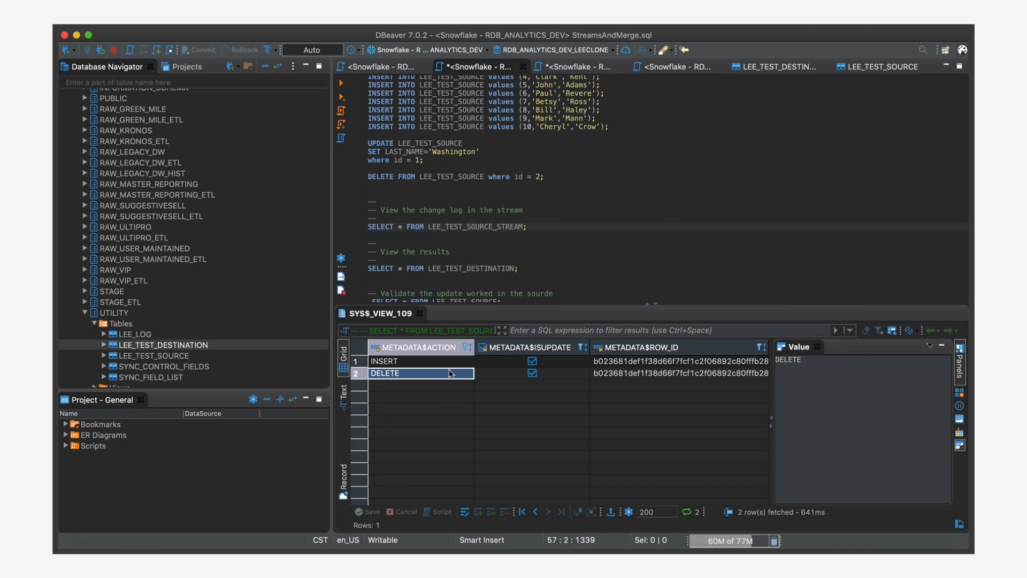
left_click(531, 361)
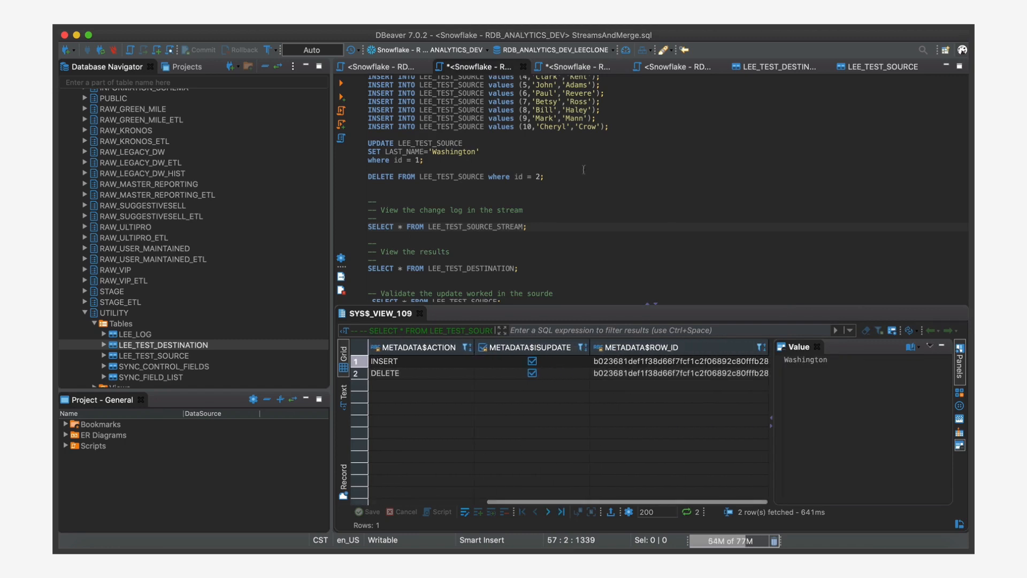
left_click(577, 66)
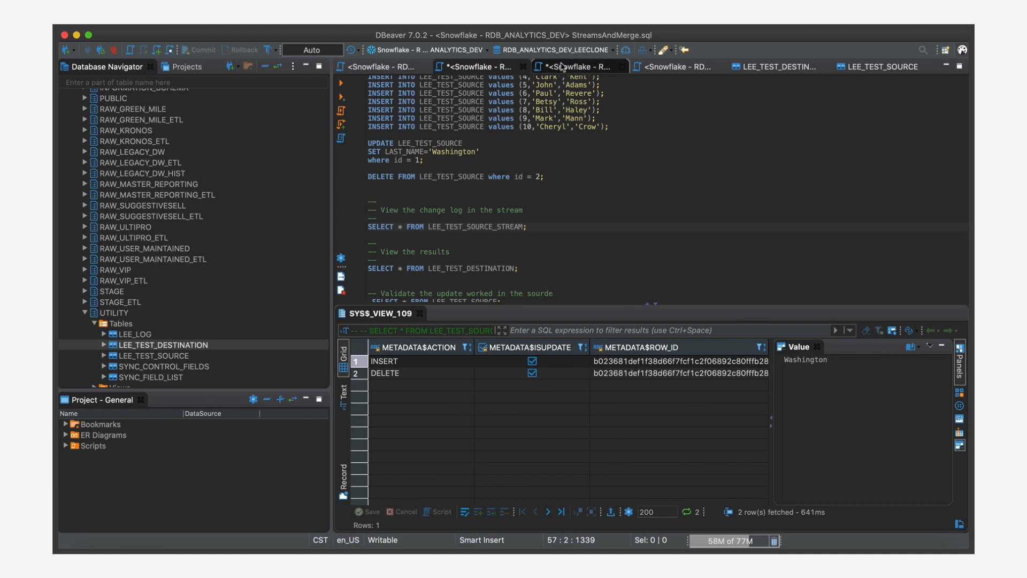
left_click(573, 67)
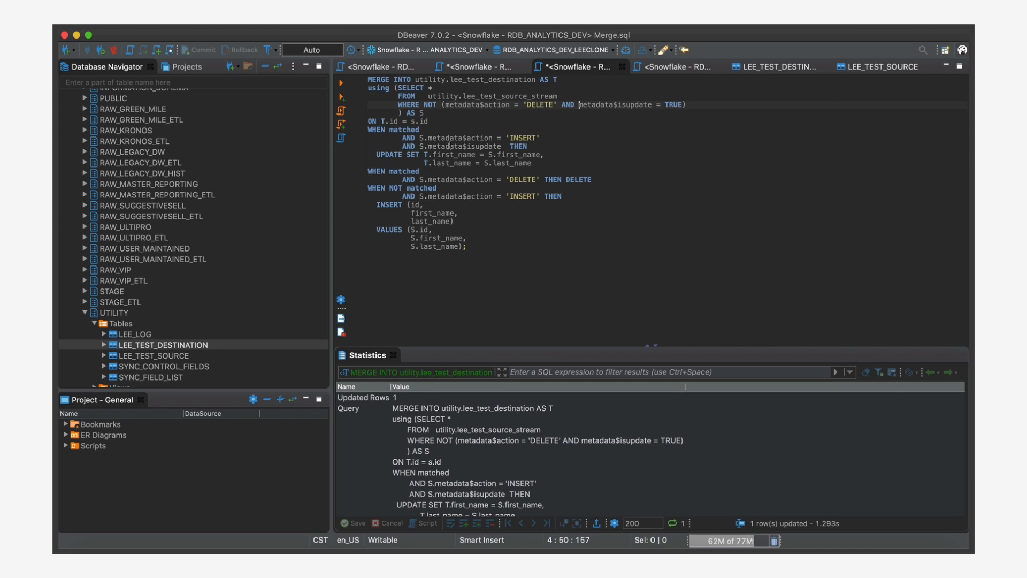
Step: Rerun the MERGE and view destination data: Lee Washington, Tom Jones, Margret Timber
double_click(462, 146)
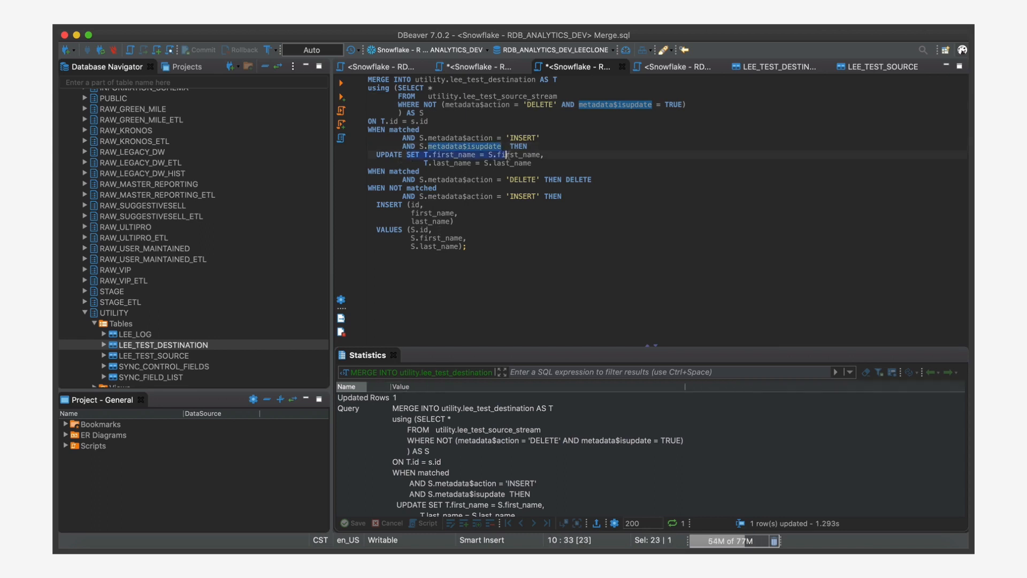
left_click(589, 171)
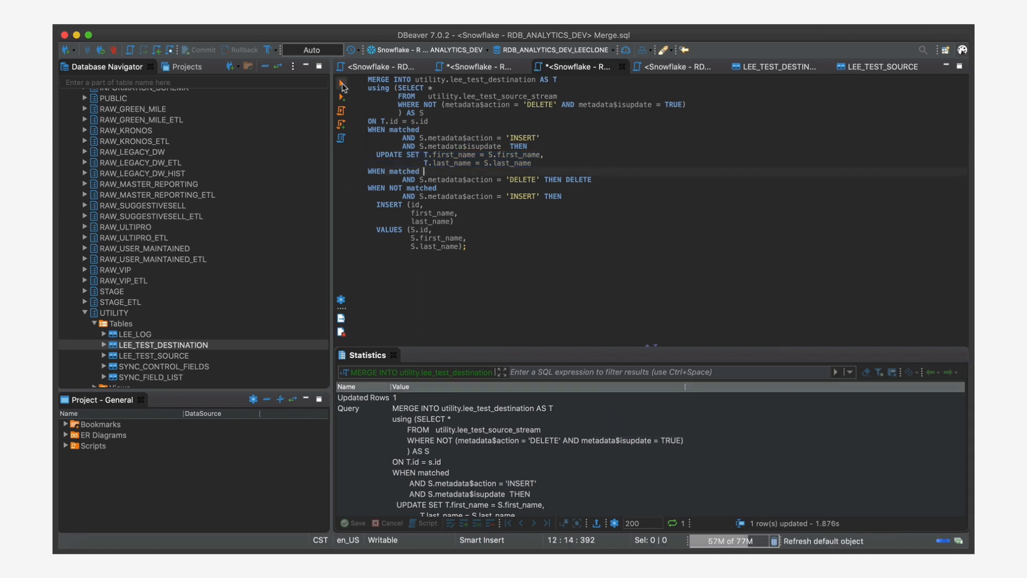
left_click(478, 66)
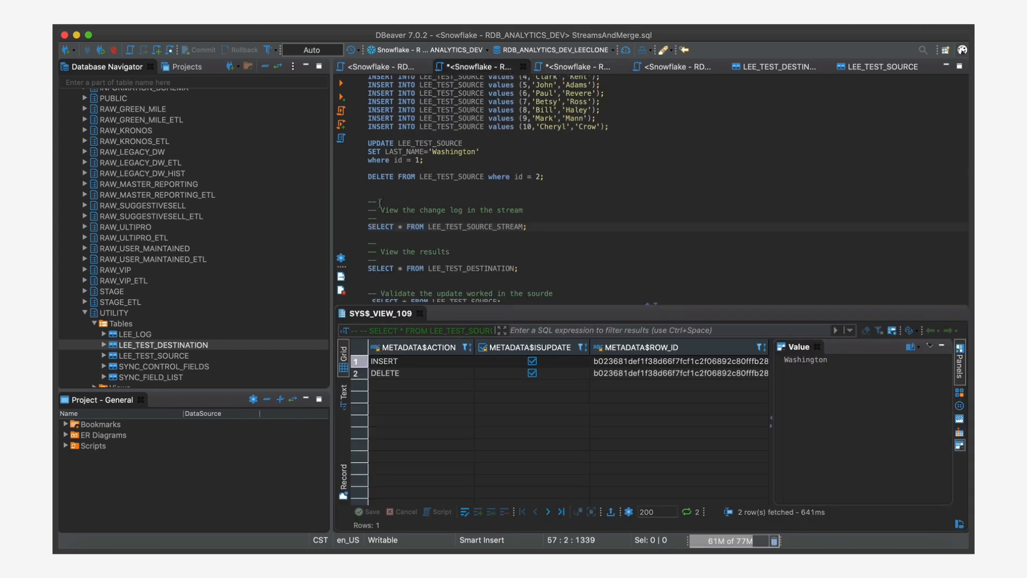
left_click(776, 66)
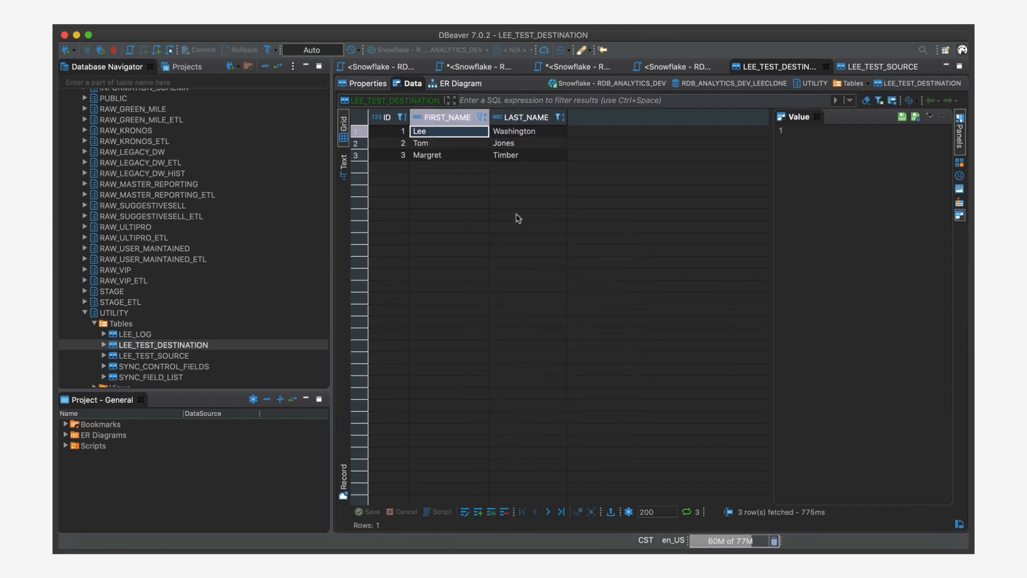
mouse_move(516, 136)
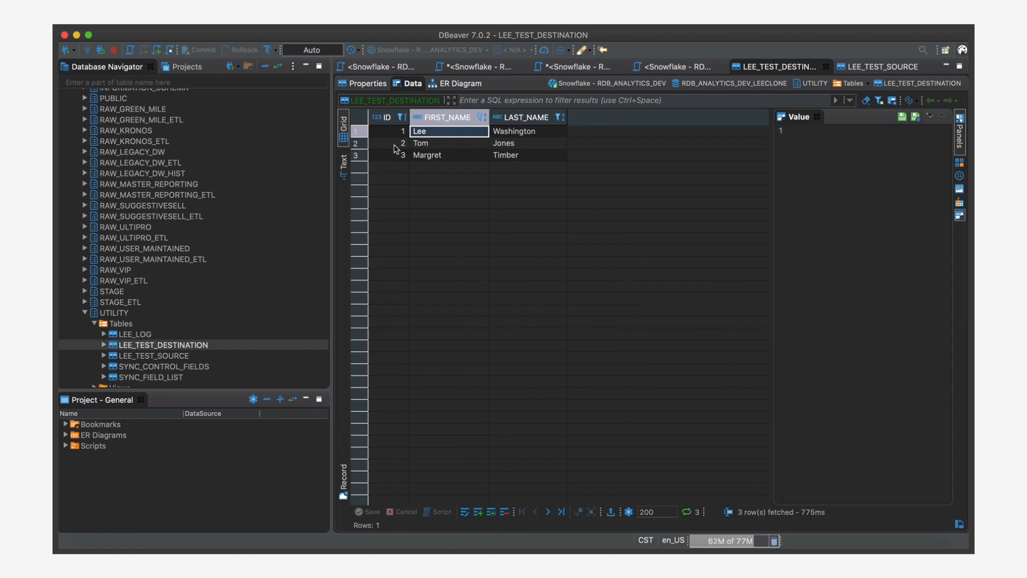
Step: Execute DELETE FROM LEE_TEST_SOURCE where id = 2 from the streams script
left_click(388, 143)
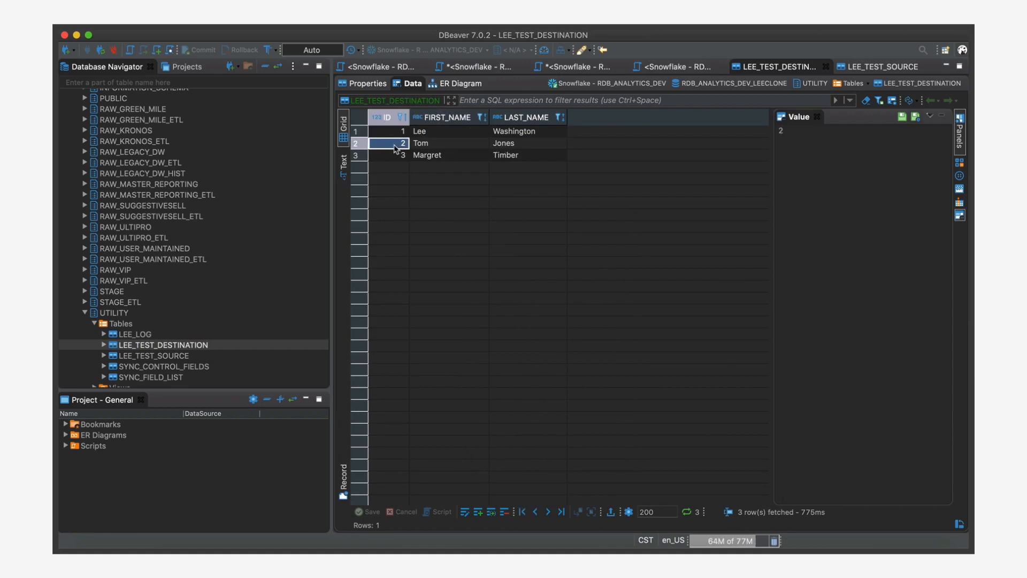
left_click(478, 66)
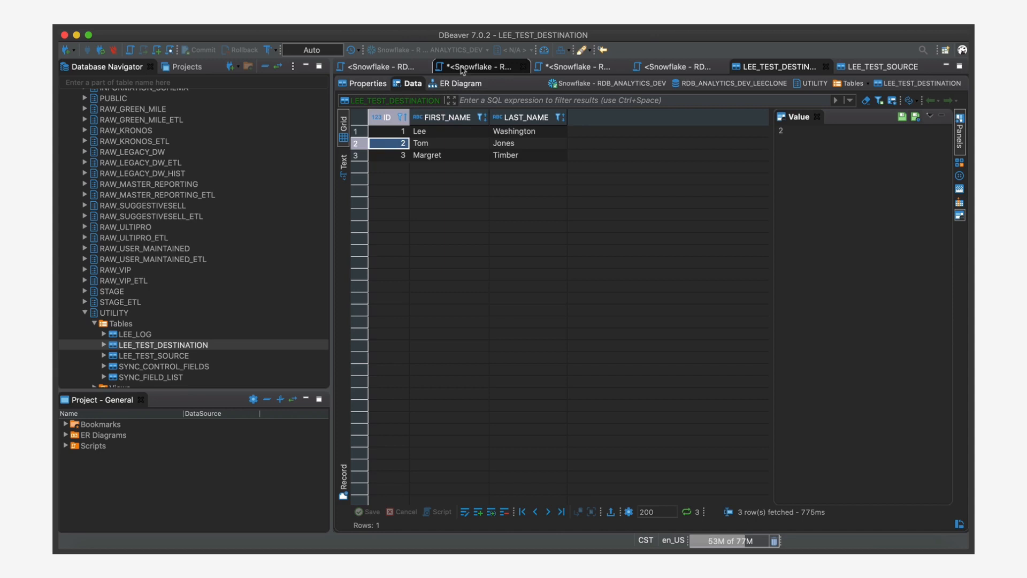
left_click(481, 66)
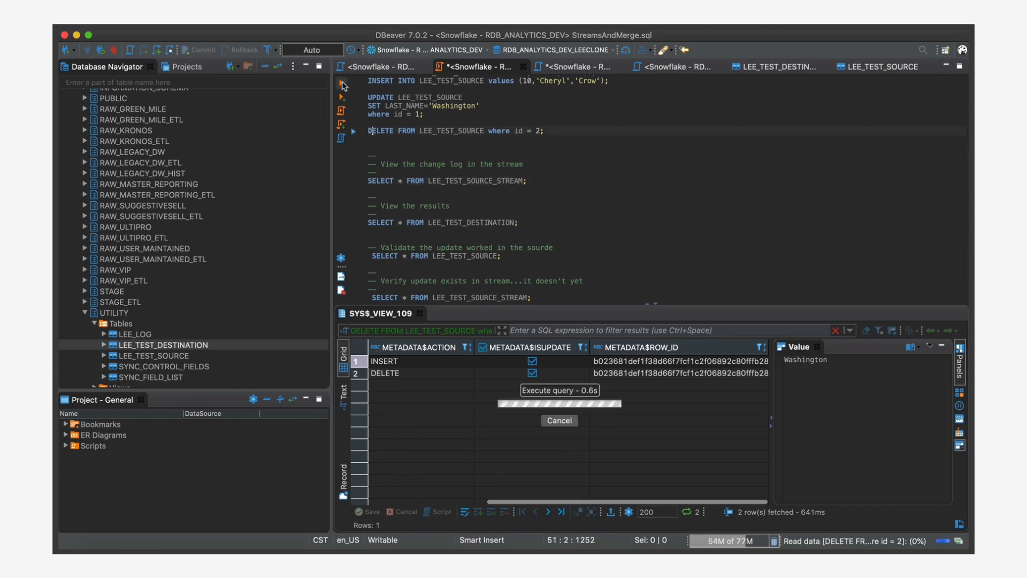
Step: Query the stream to see one DELETE entry for Tom (id 2) and inspect its metadata
left_click(341, 85)
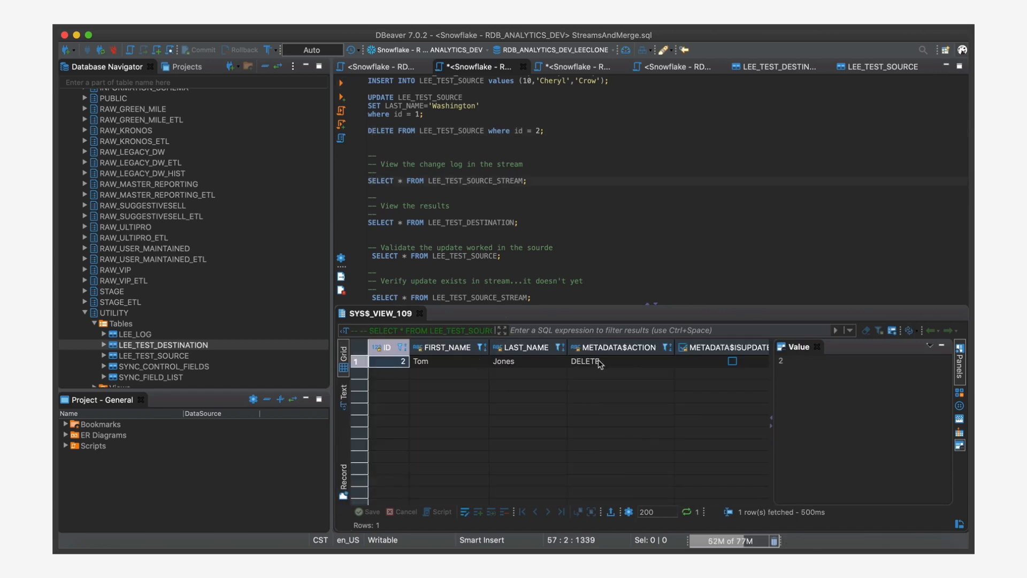
left_click(585, 361)
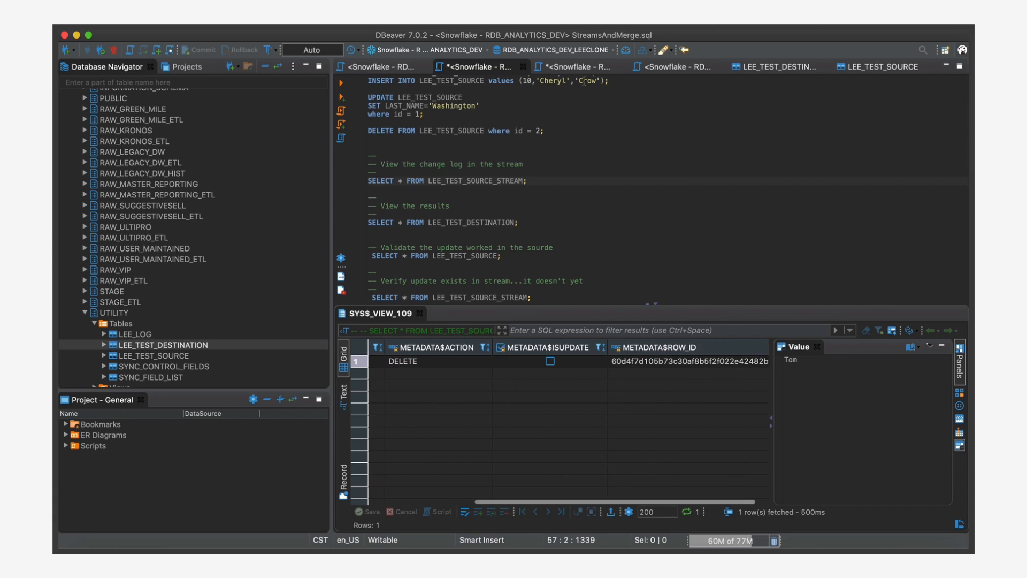
left_click(577, 66)
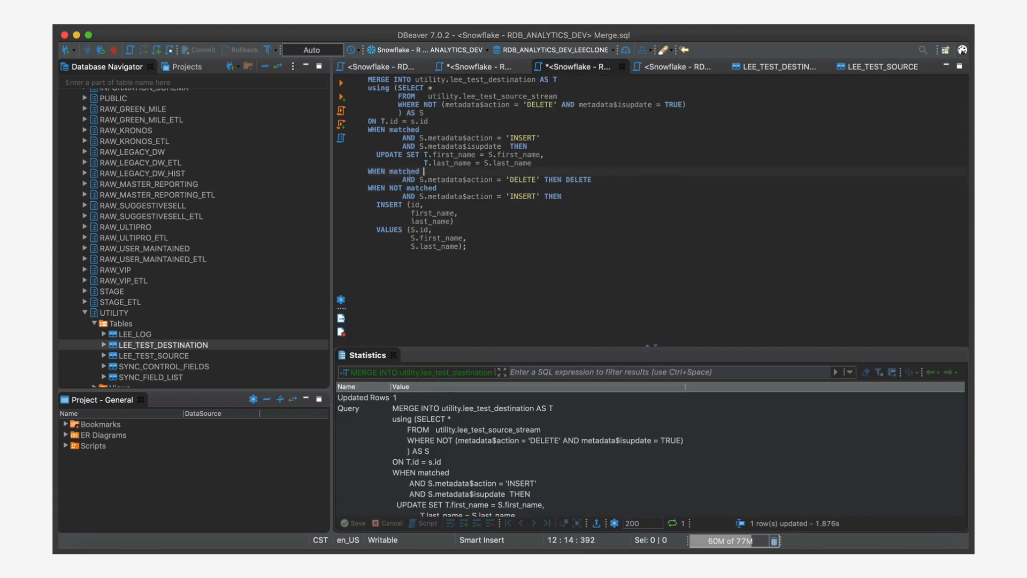
Step: Run the MERGE's delete branch, then refresh LEE_TEST_DESTINATION to confirm only Lee and Margret remain
double_click(403, 172)
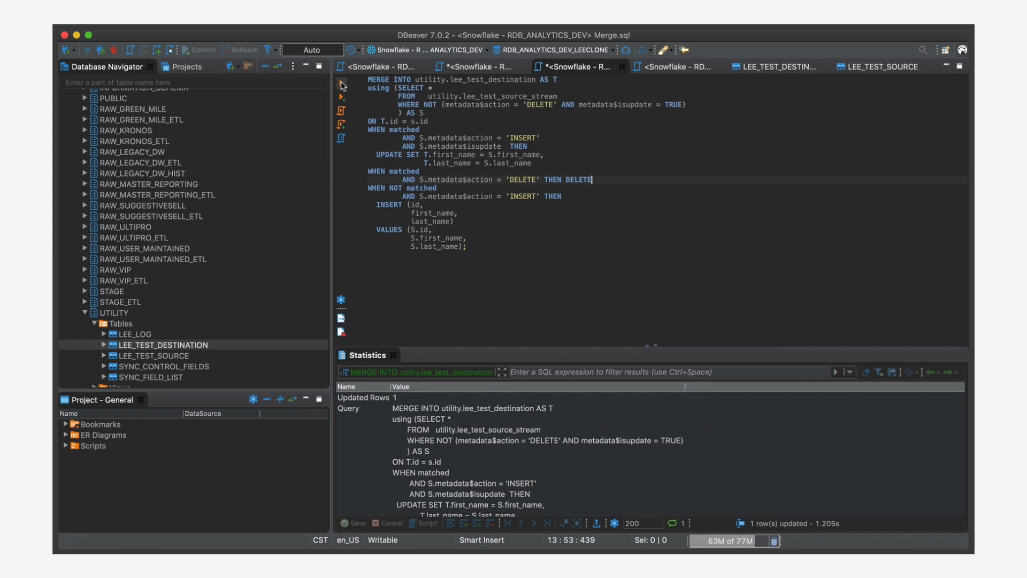
left_click(476, 66)
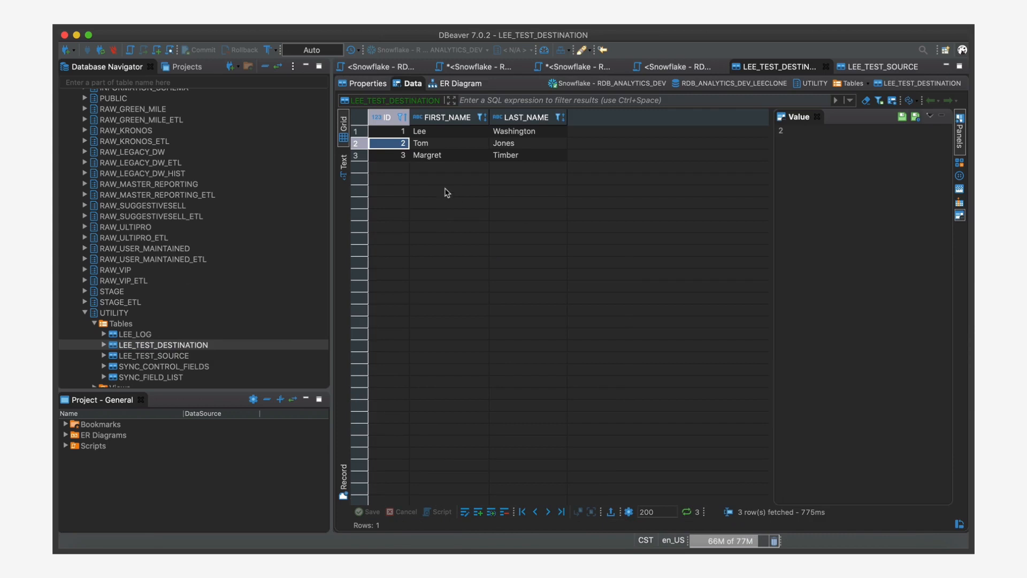
right_click(444, 192)
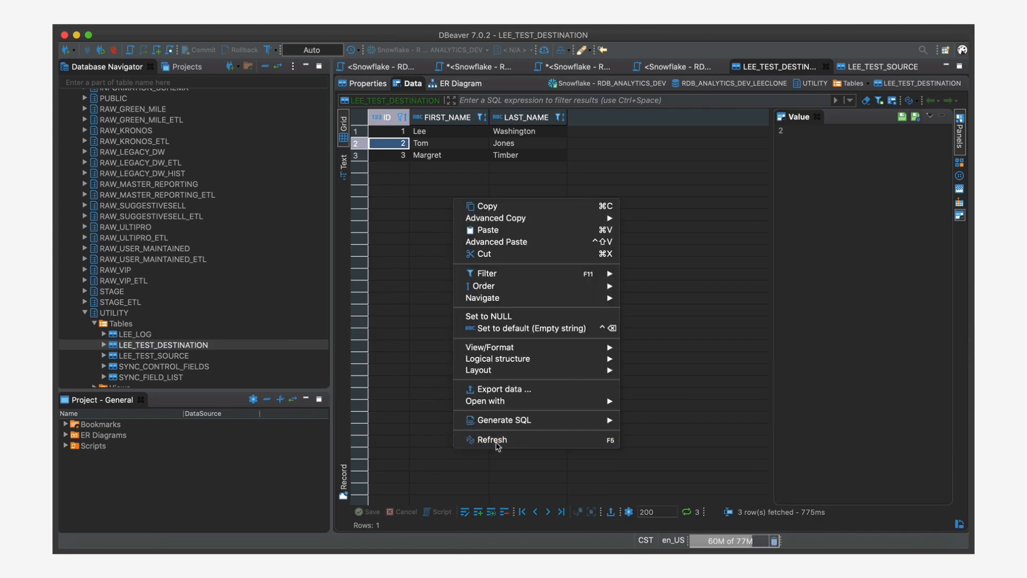
left_click(492, 438)
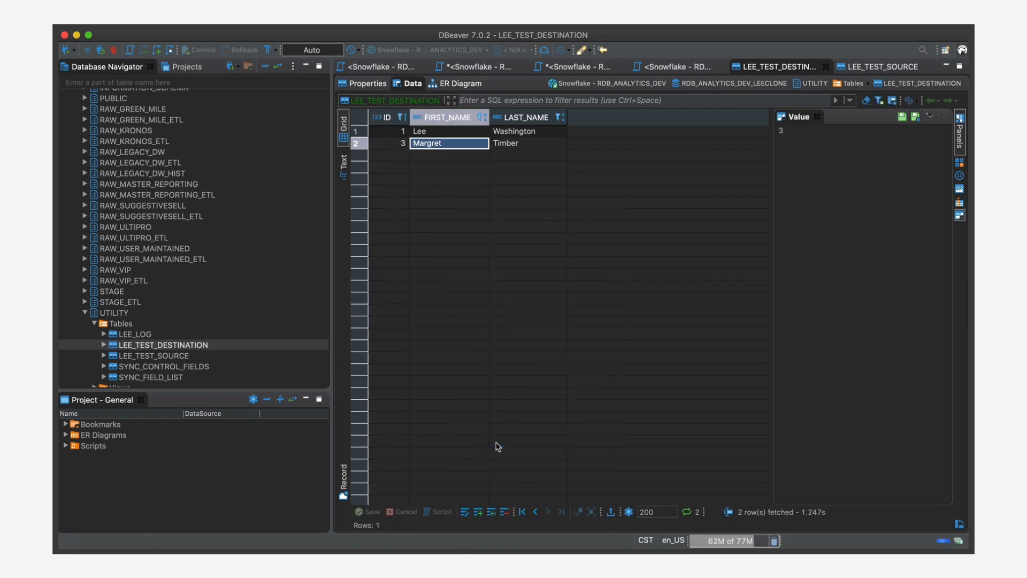